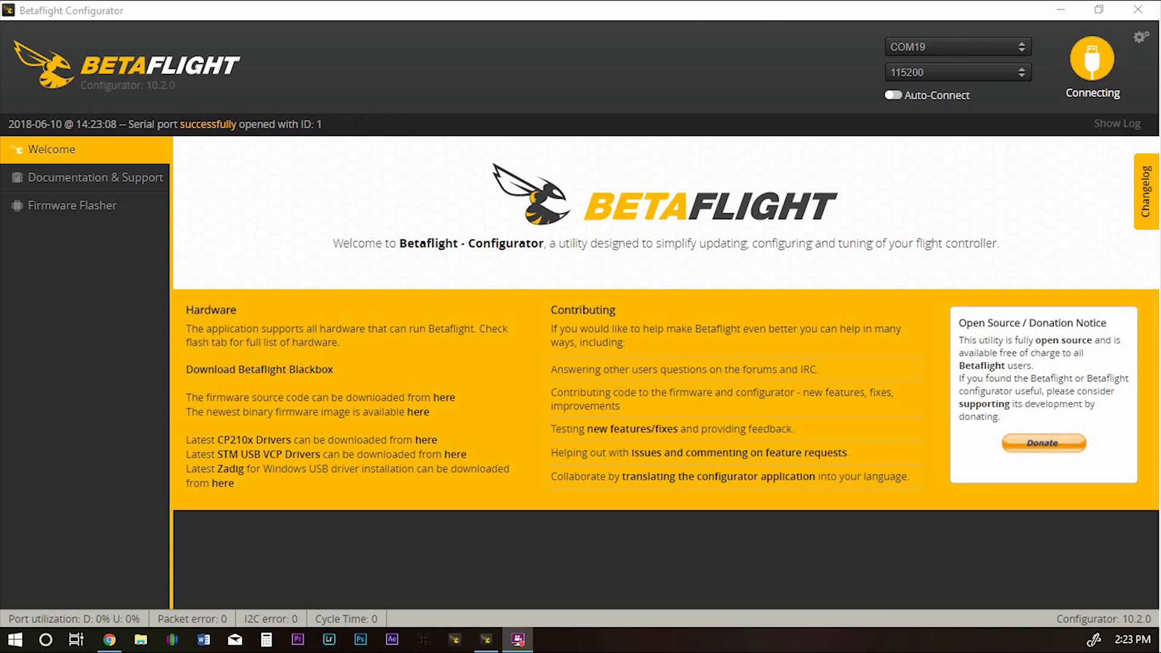
- Connect to the flight controller on COM19 to bring up the BTFL 3.4.0 SRF3 Setup page
{"action": "left_click", "coordinate": [1091, 61]}
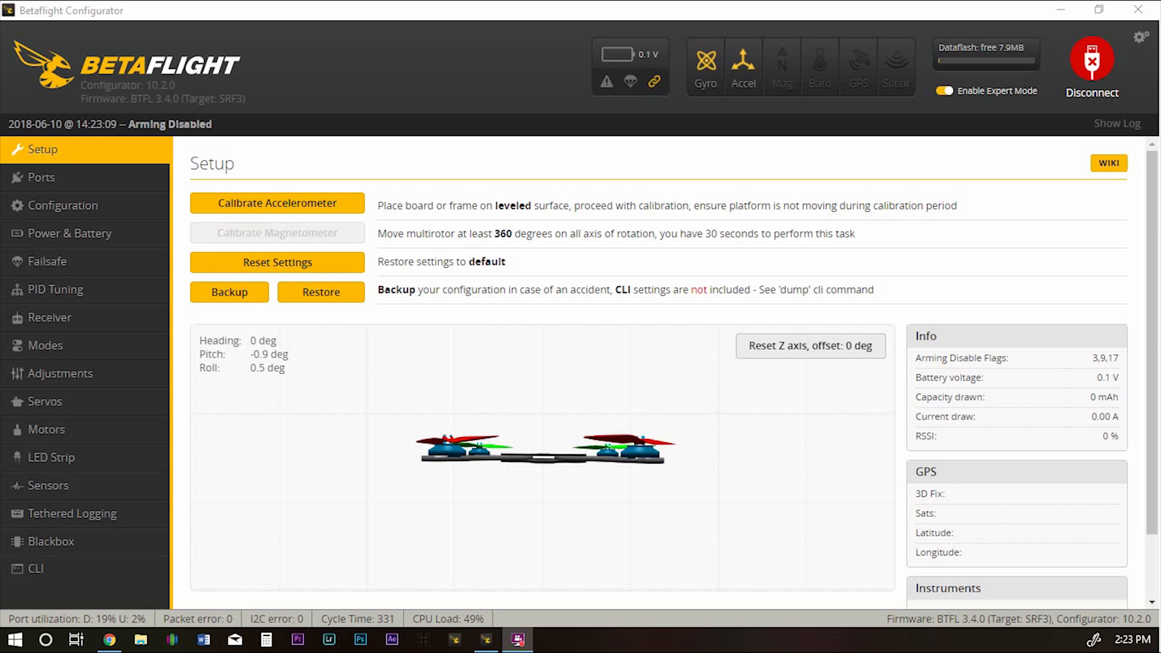
{"action": "mouse_move", "coordinate": [119, 178]}
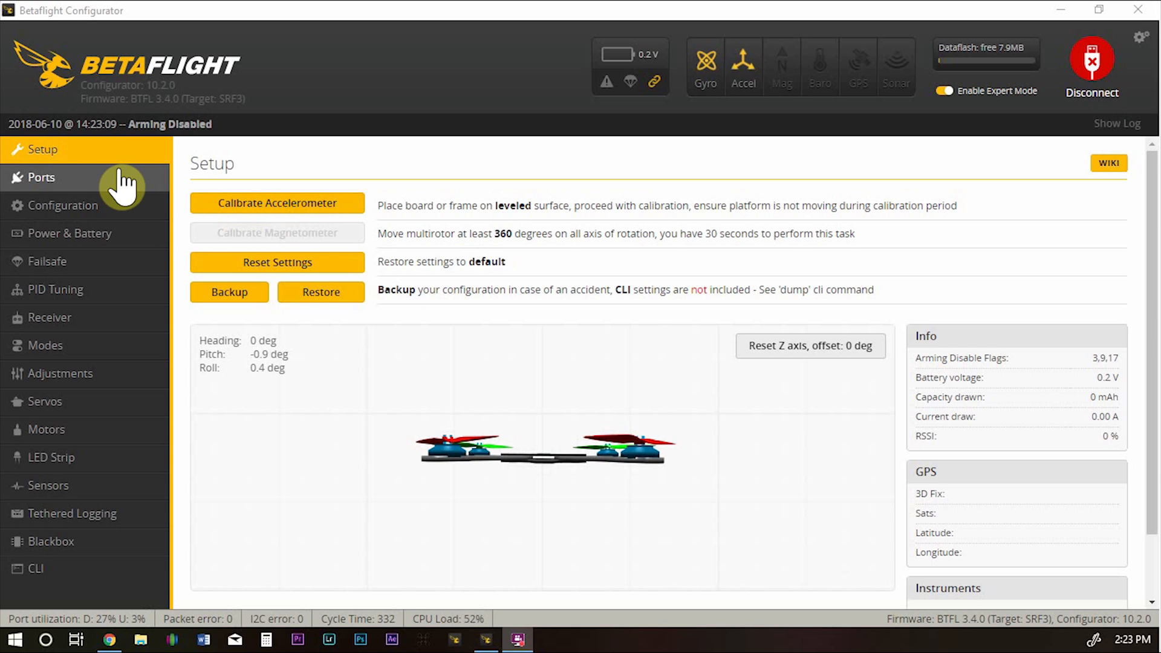
- In Ports, disable UART2 Telemetry Output, enable Serial Rx on UART3, then save and reboot
{"action": "left_click", "coordinate": [39, 177]}
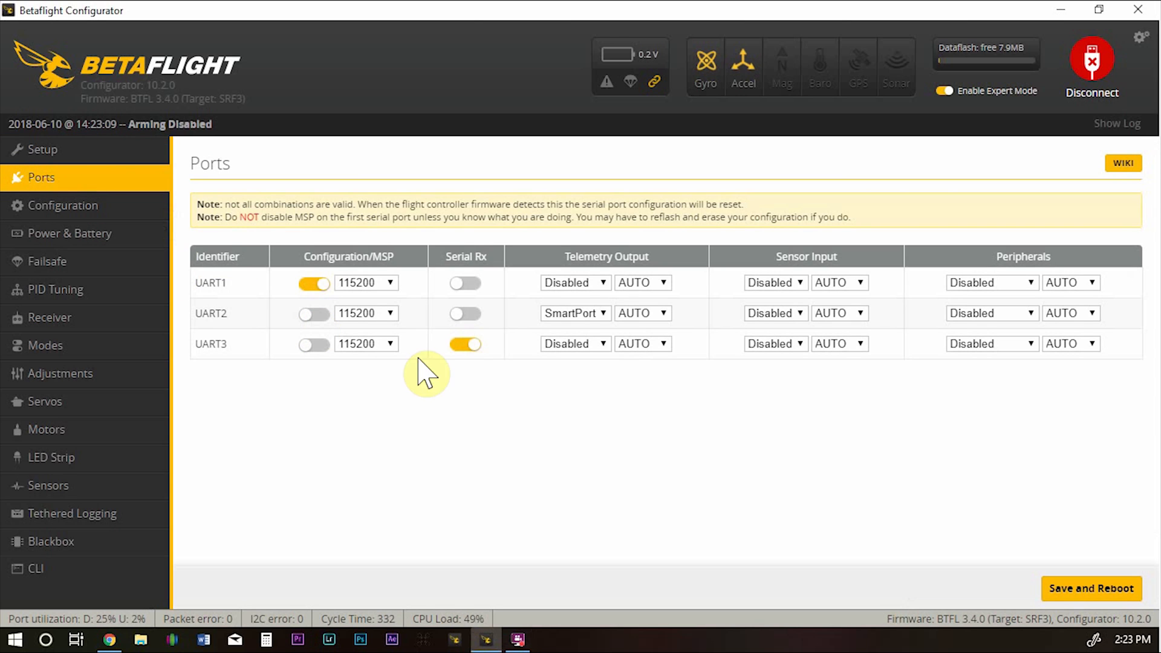
{"action": "mouse_move", "coordinate": [598, 313]}
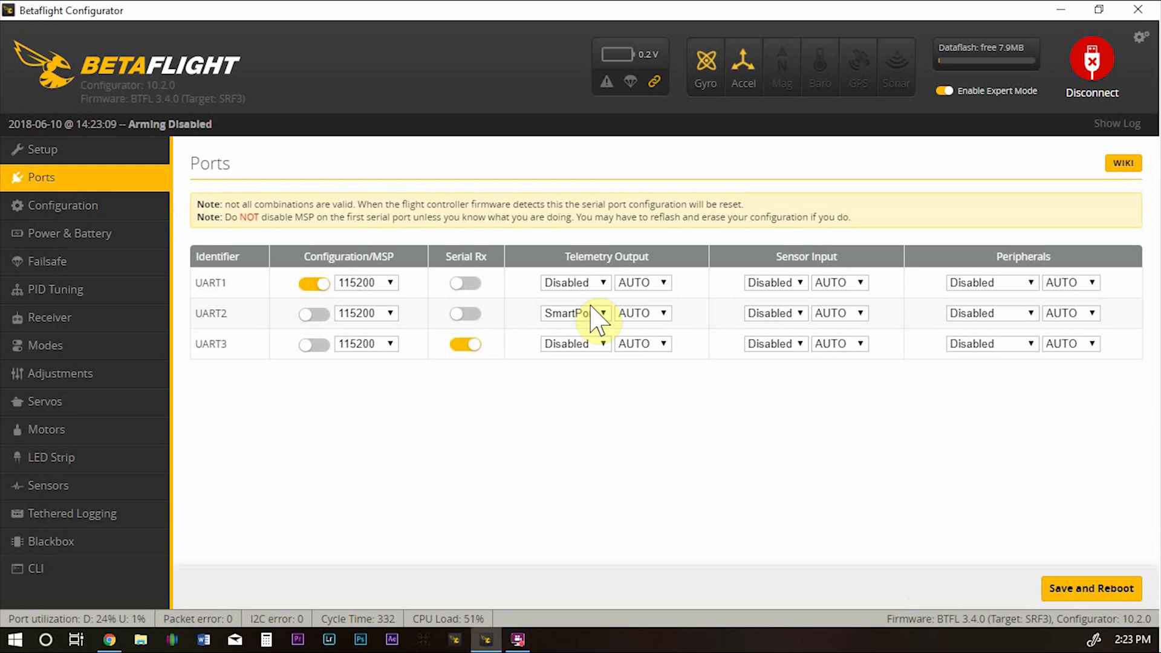
{"action": "mouse_move", "coordinate": [592, 318]}
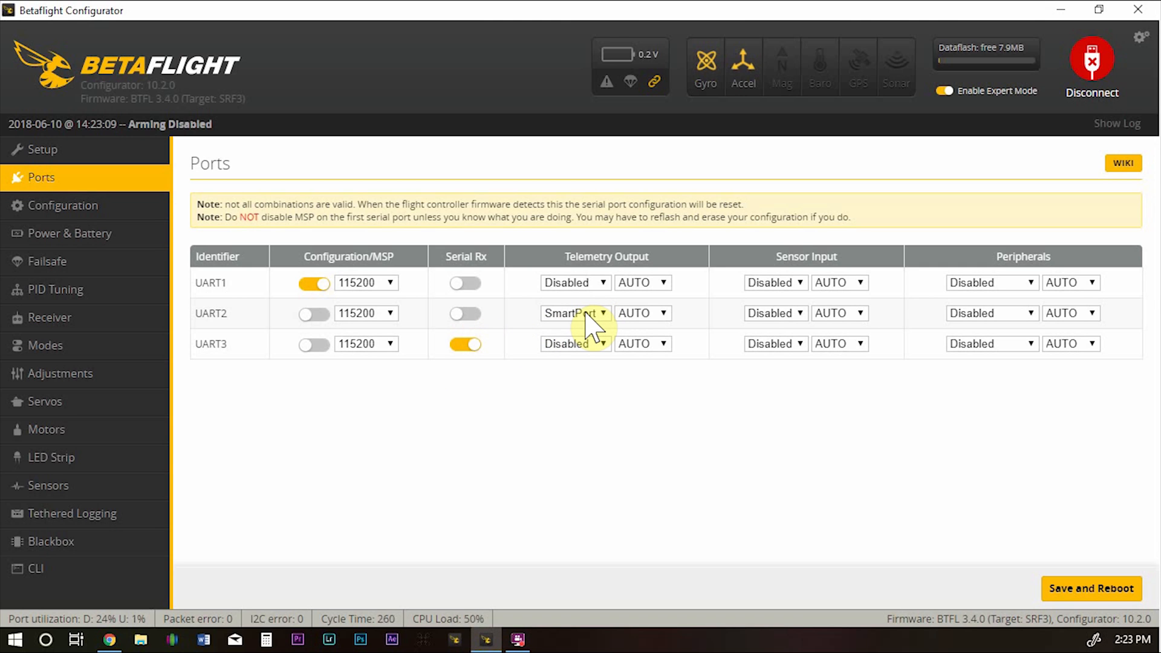
{"action": "left_click", "coordinate": [574, 313]}
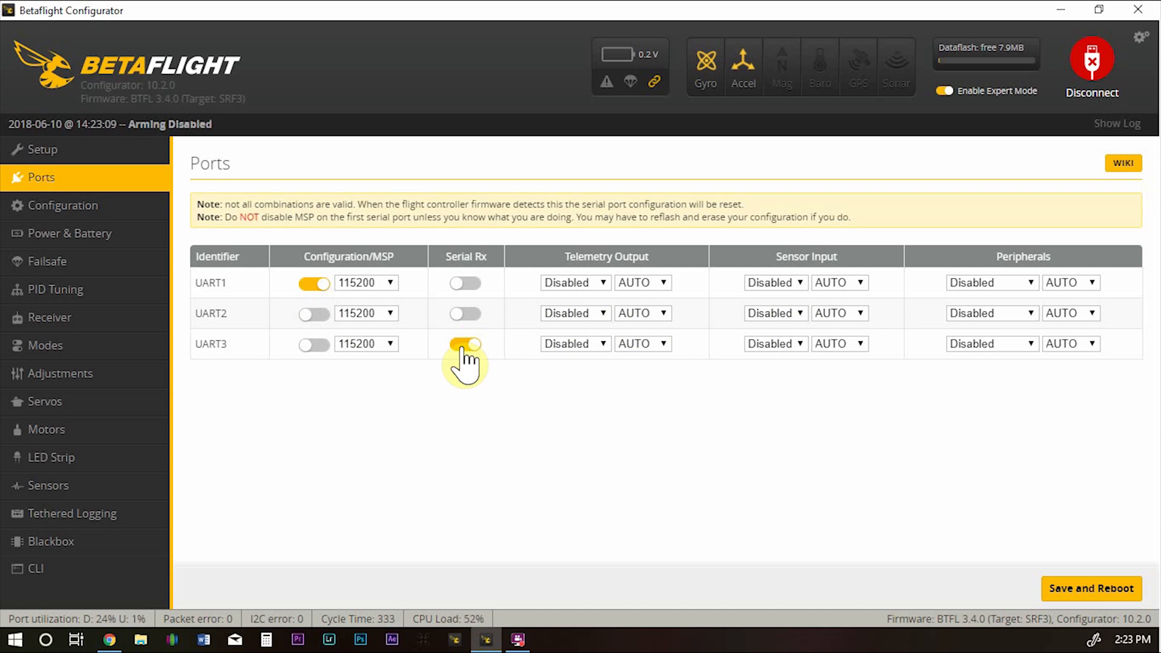
{"action": "mouse_move", "coordinate": [477, 359]}
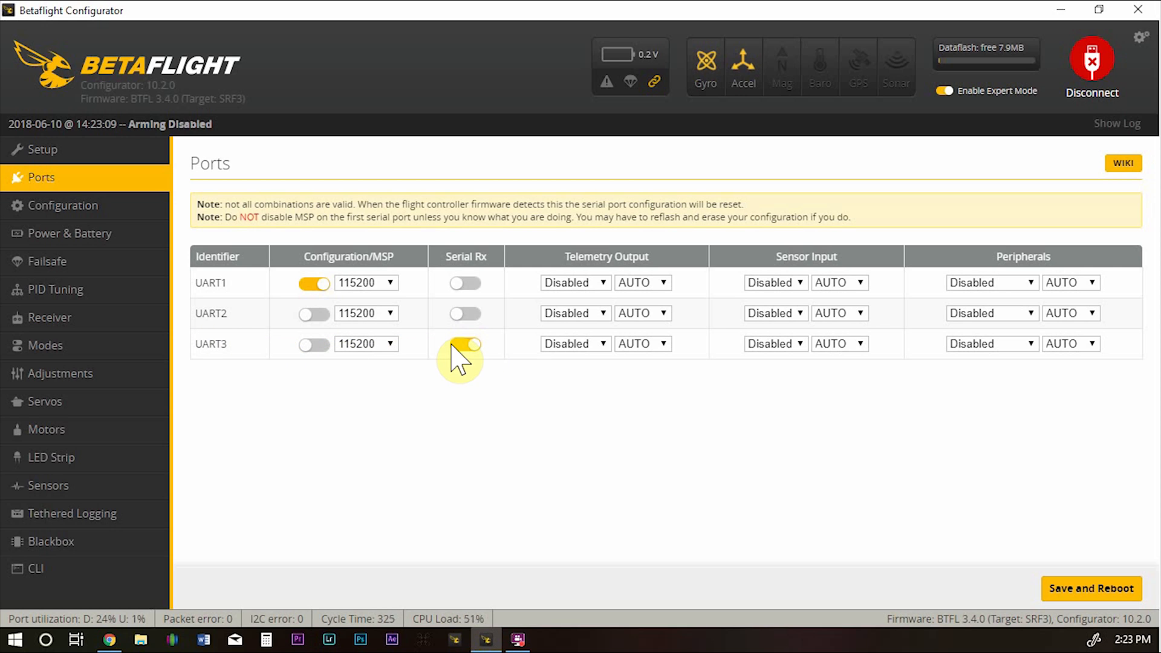
{"action": "left_click", "coordinate": [465, 343]}
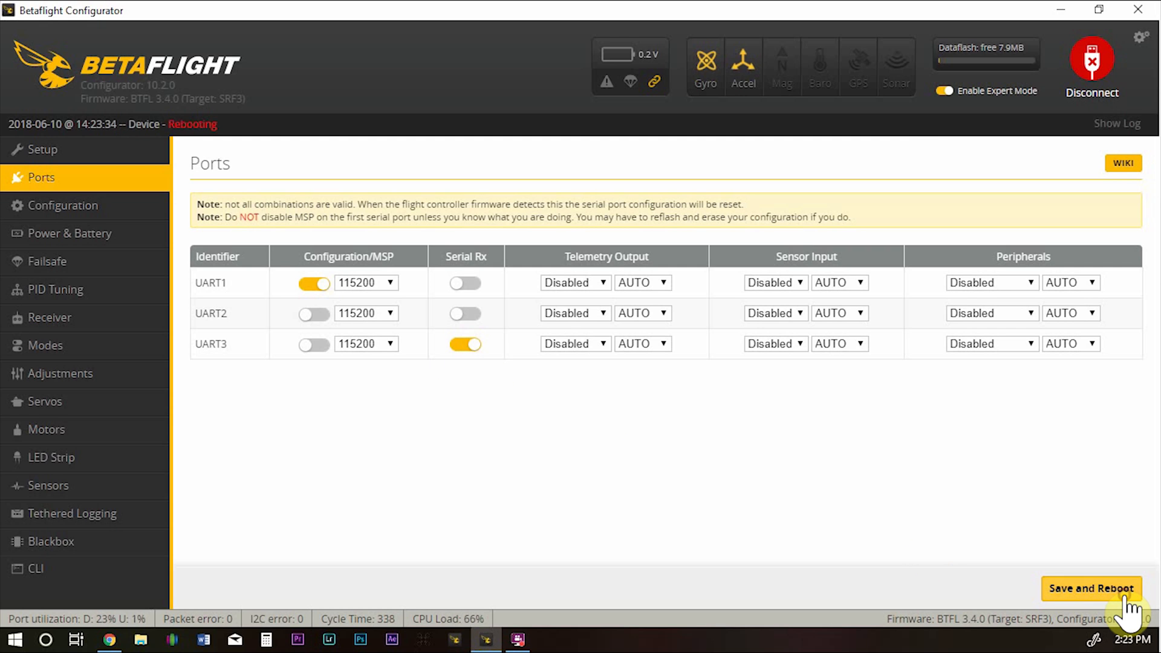
{"action": "left_click", "coordinate": [1089, 588]}
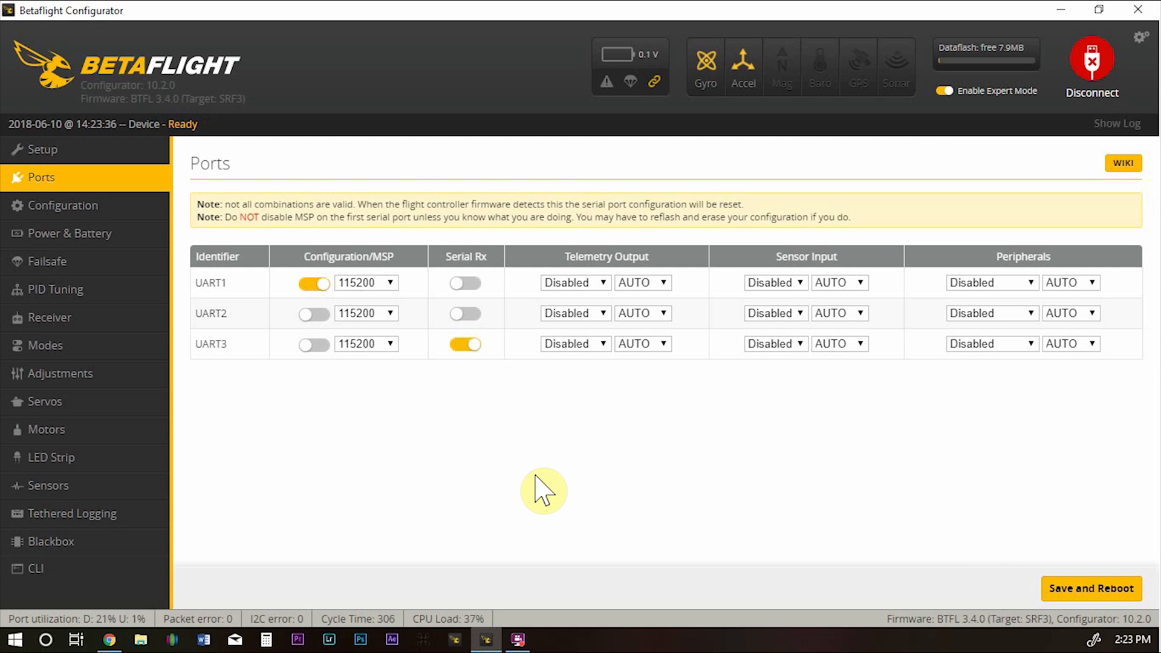
- Set Serial Receiver Provider to FrSky FPort, save and reboot, then view the Receiver channels
{"action": "left_click", "coordinate": [62, 205]}
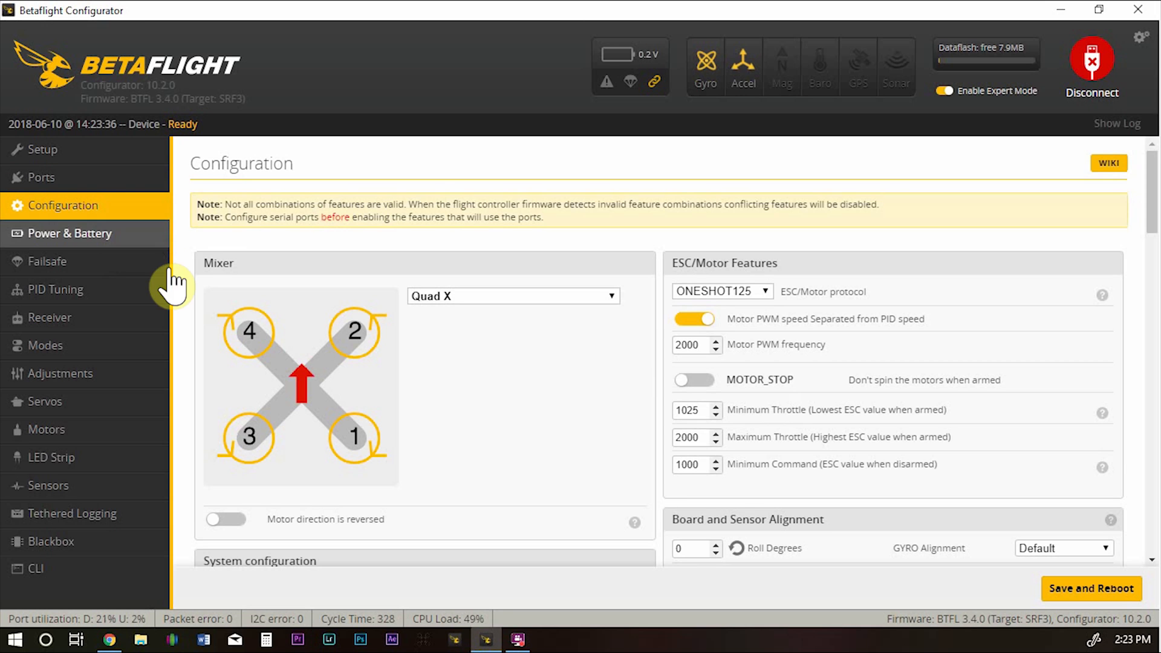
{"action": "scroll", "scroll_direction": "down", "scroll_amount": 3}
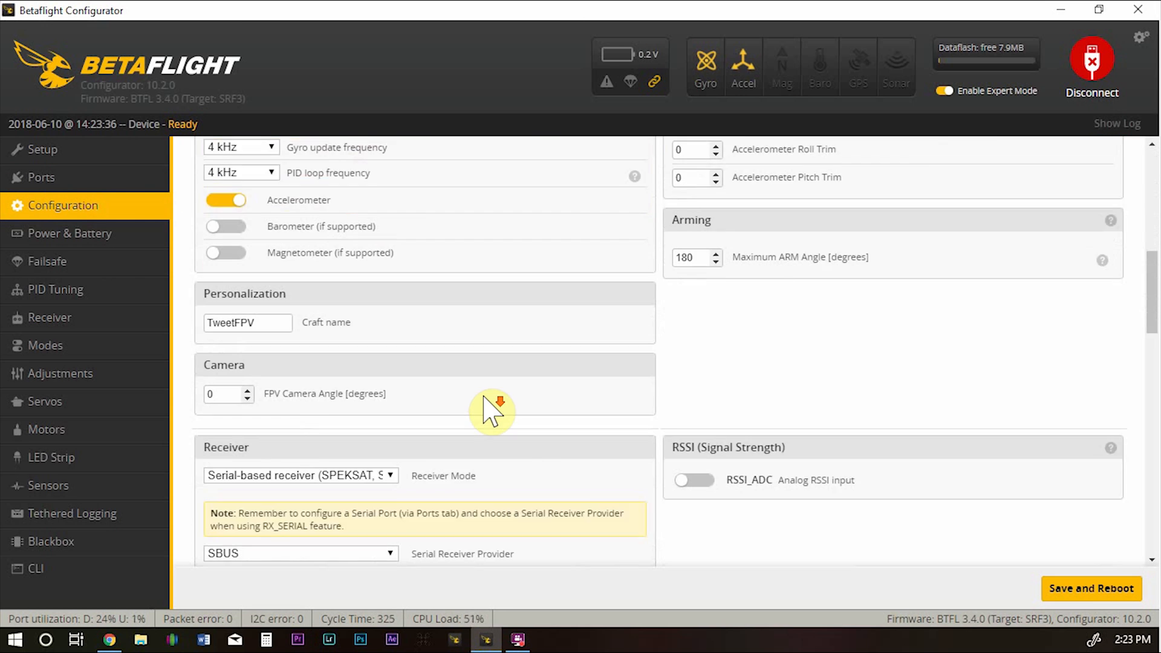
{"action": "scroll", "scroll_direction": "down", "scroll_amount": 3}
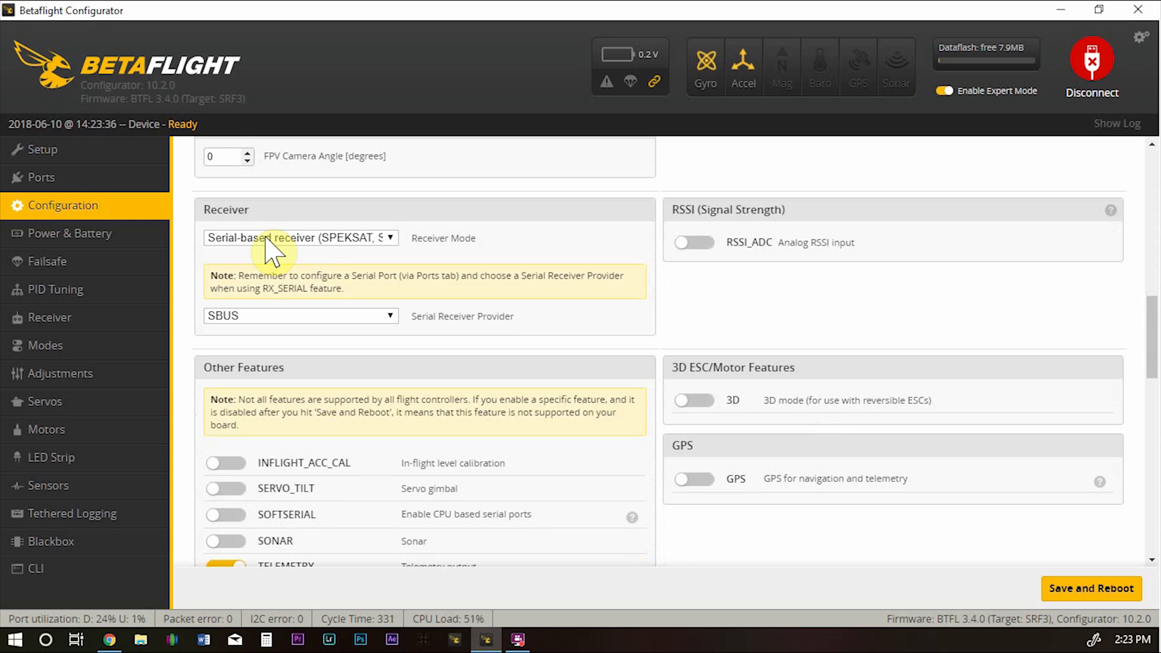
{"action": "mouse_move", "coordinate": [413, 326]}
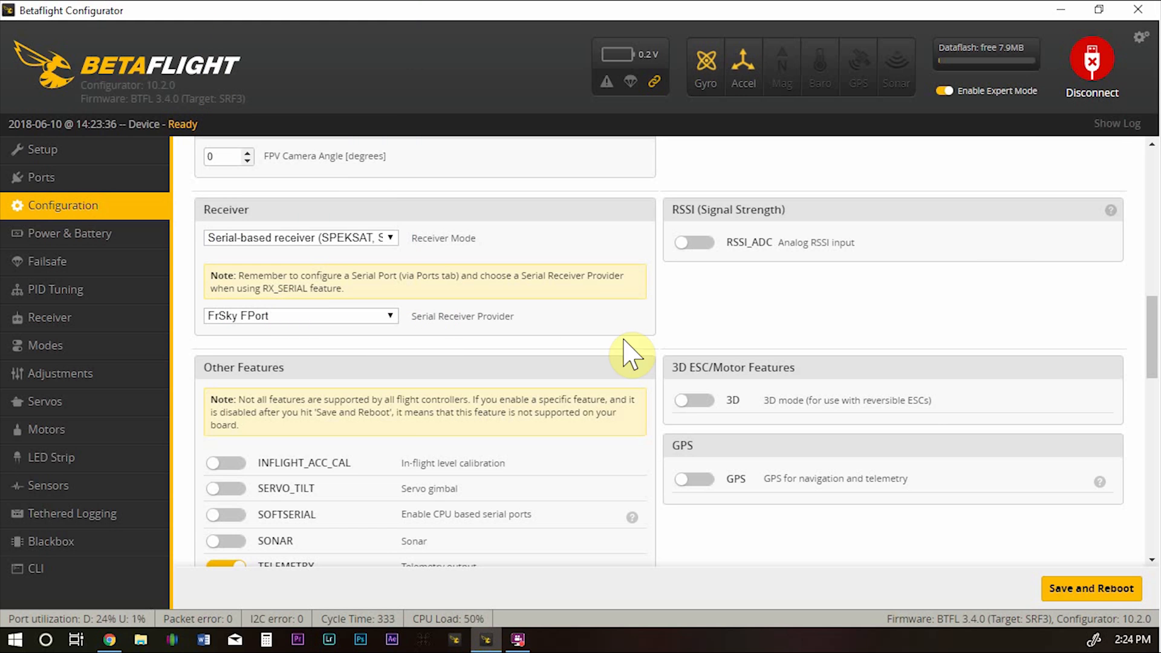
{"action": "left_click", "coordinate": [1090, 588]}
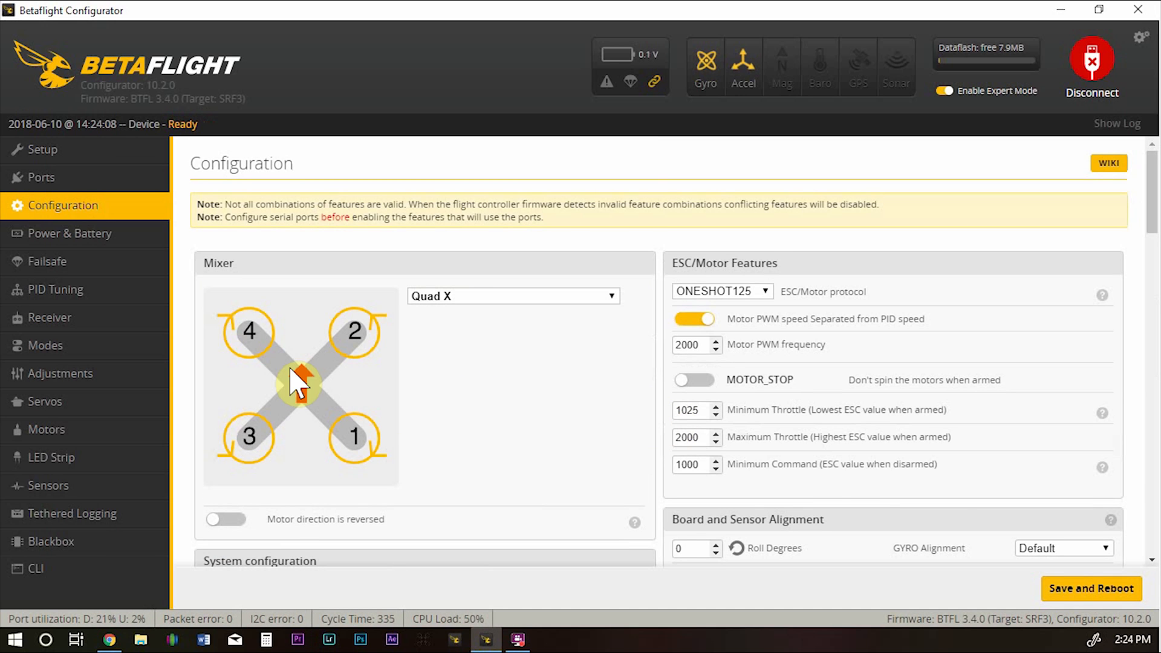
{"action": "left_click", "coordinate": [49, 317]}
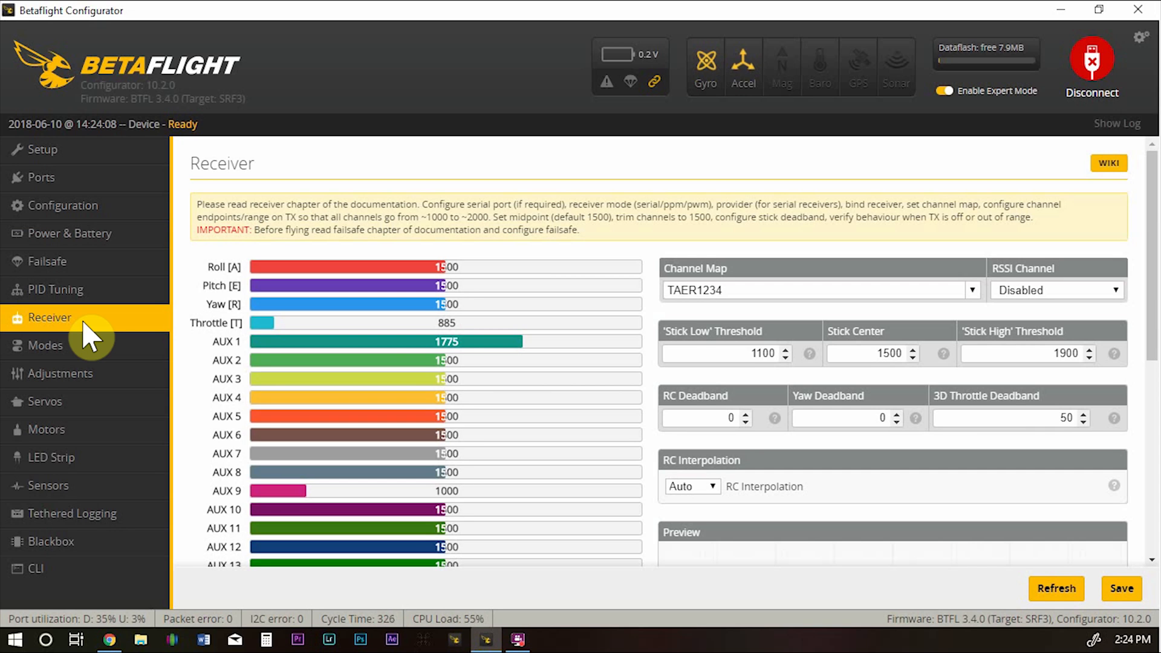
- In the CLI, run 'get serial' to list the current serial receiver settings
{"action": "left_click", "coordinate": [34, 568]}
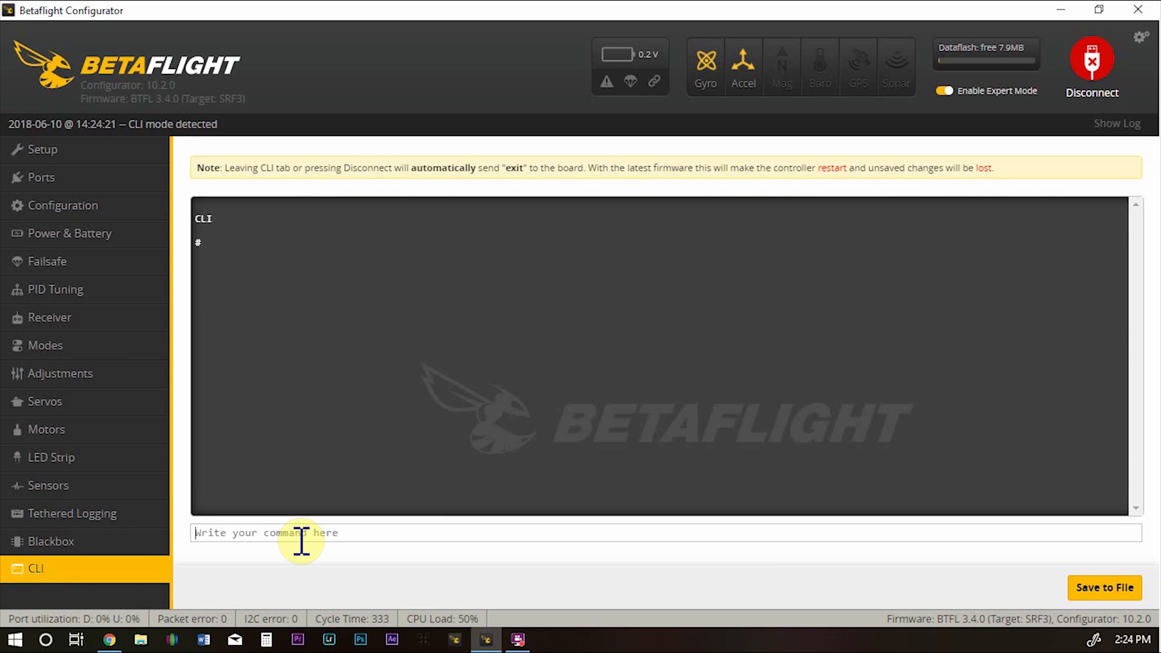
{"action": "type", "text": "get"}
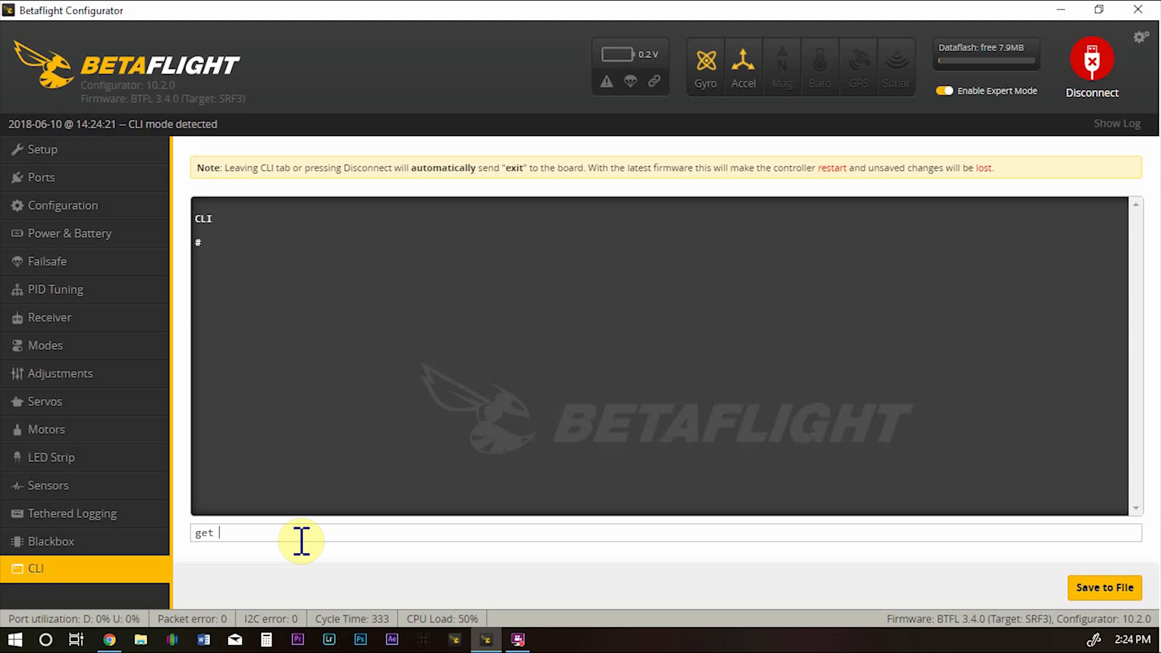
{"action": "key", "text": "Return"}
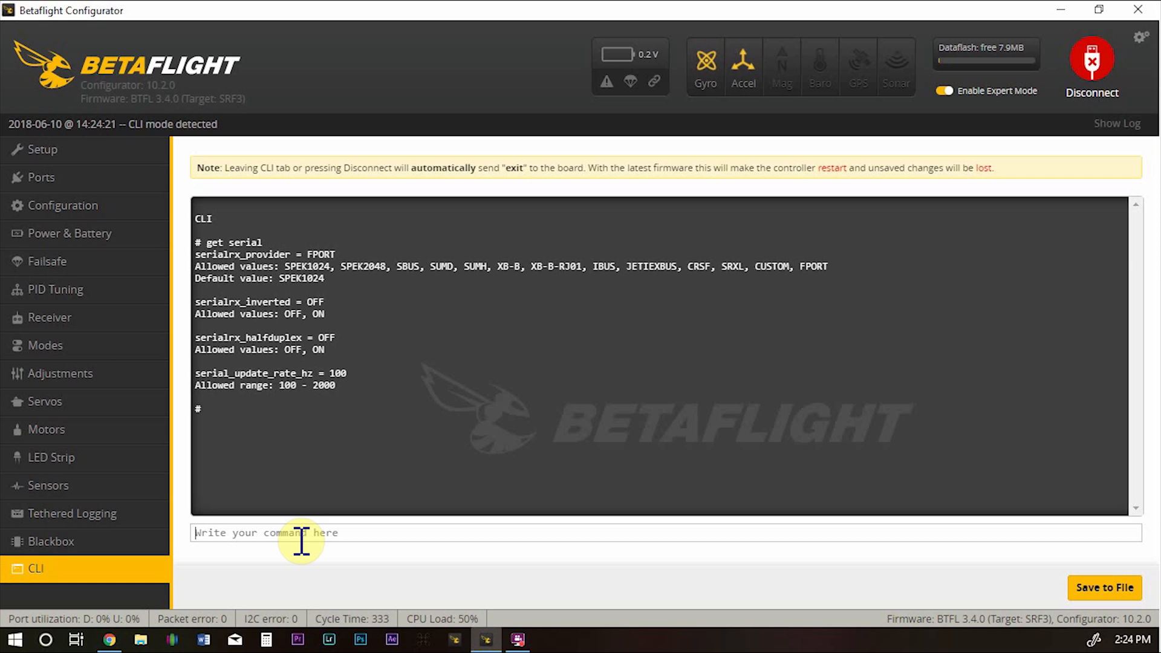
{"action": "mouse_move", "coordinate": [287, 300]}
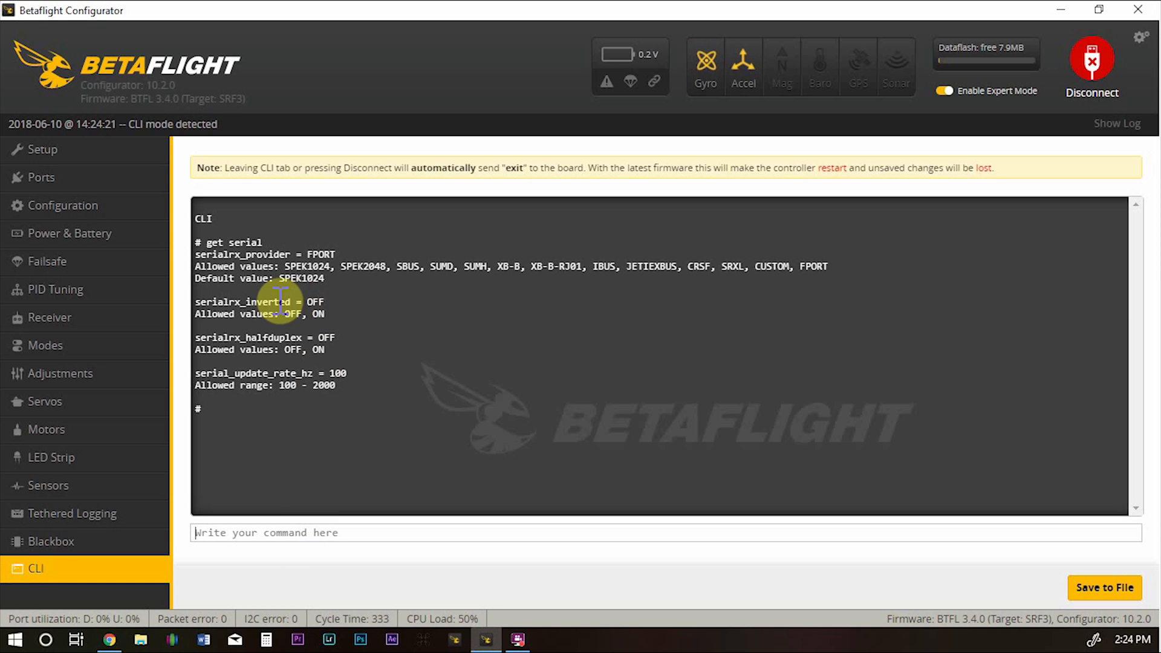
- Turn on serial receiver inversion with 'set serialrx_inverted = on'
{"action": "type", "text": "se"}
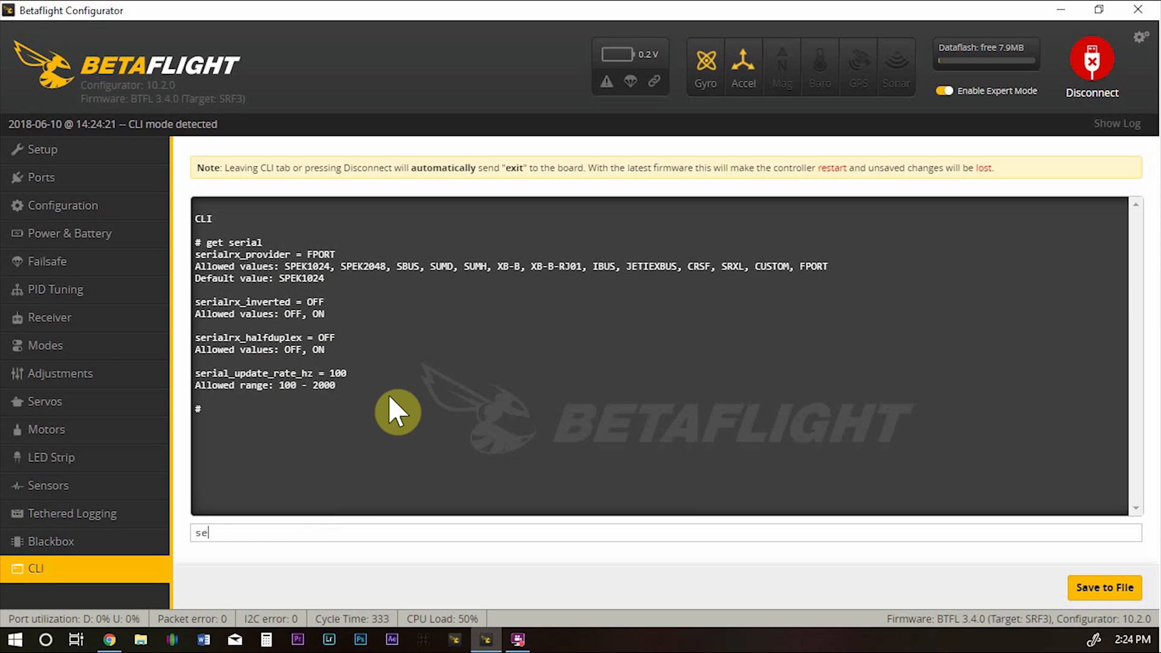
{"action": "type", "text": "t s"}
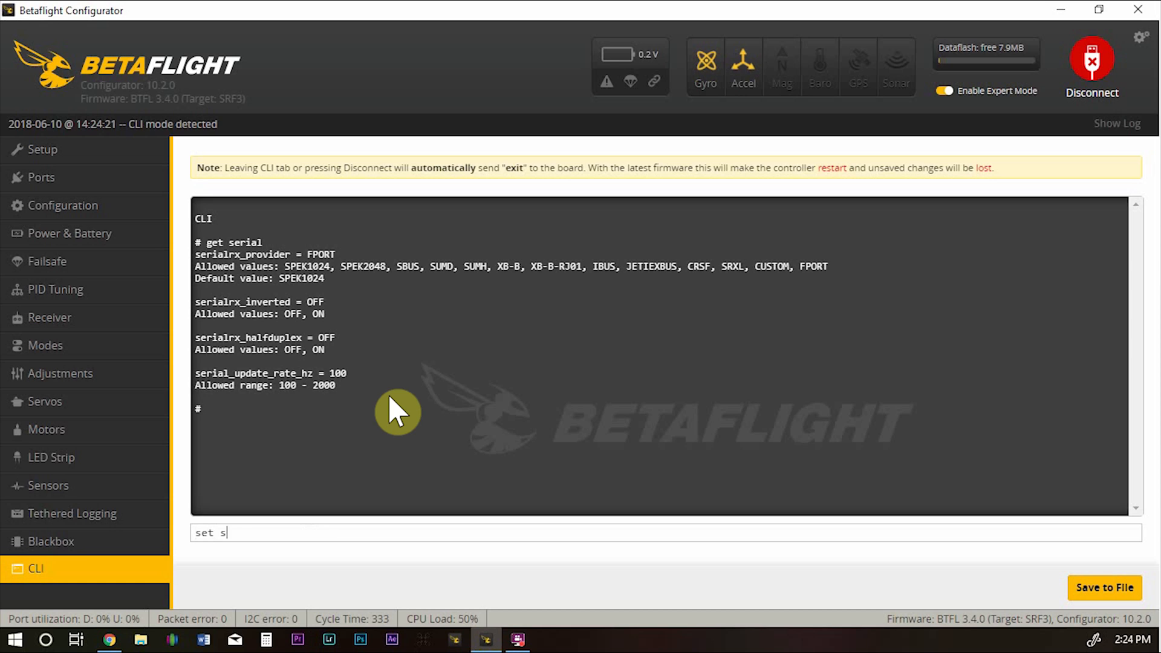
{"action": "type", "text": "erialrx_inve"}
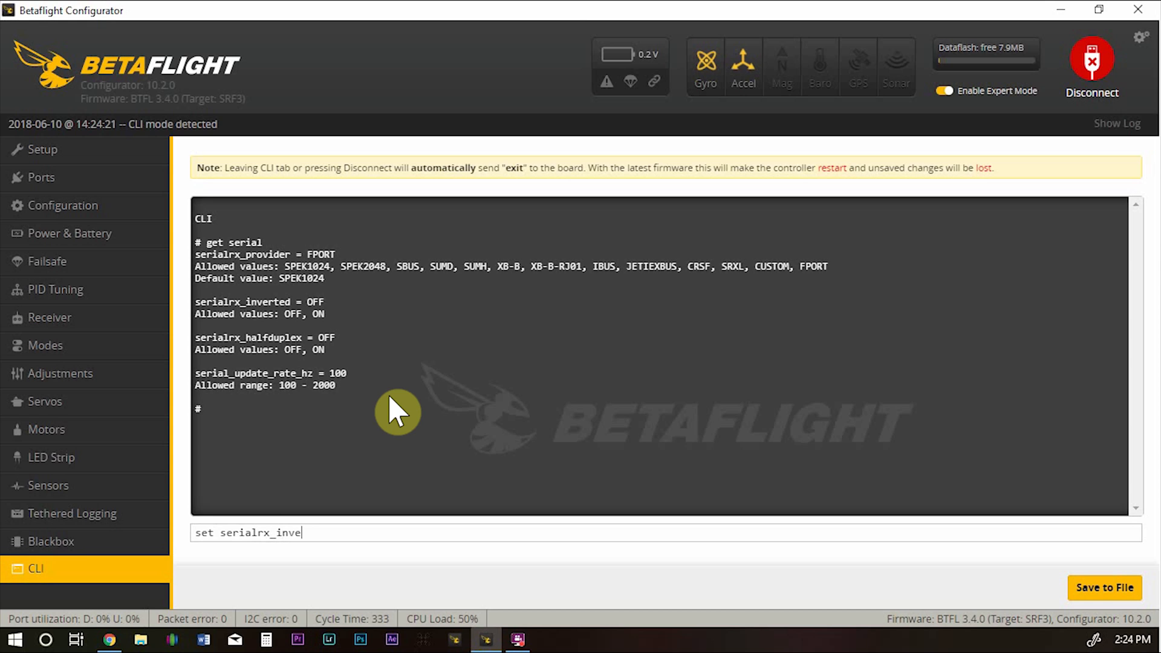
{"action": "type", "text": "rted ="}
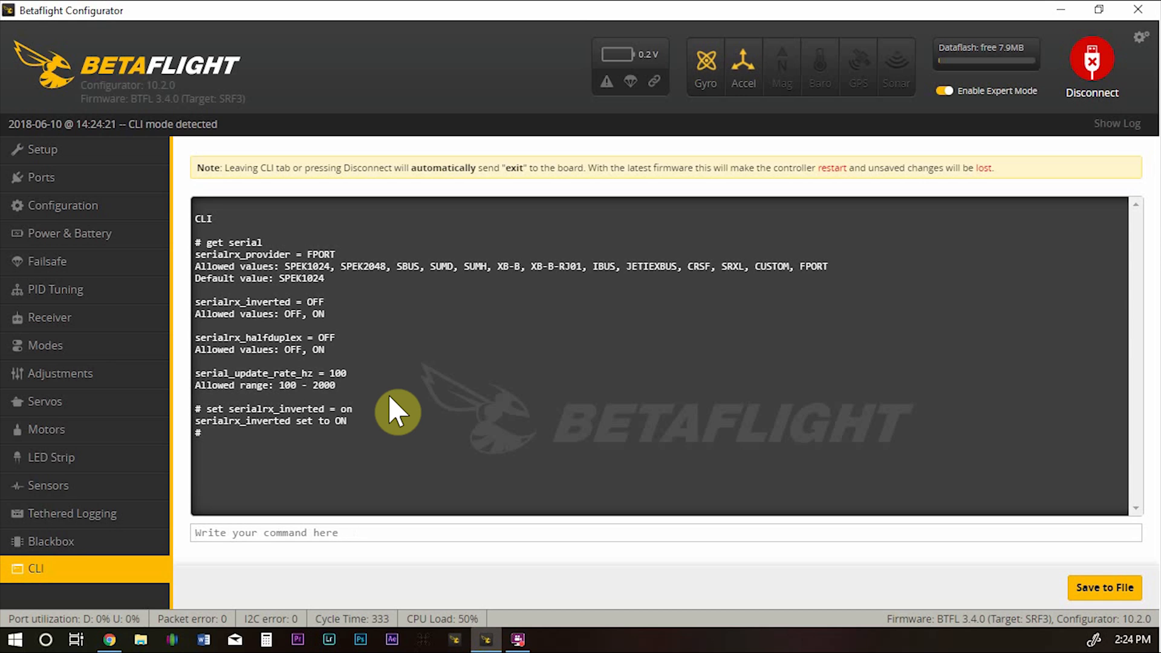
- Turn on half-duplex with 'set serialrx_halfduplex = on', then save and reboot
{"action": "type", "text": "set"}
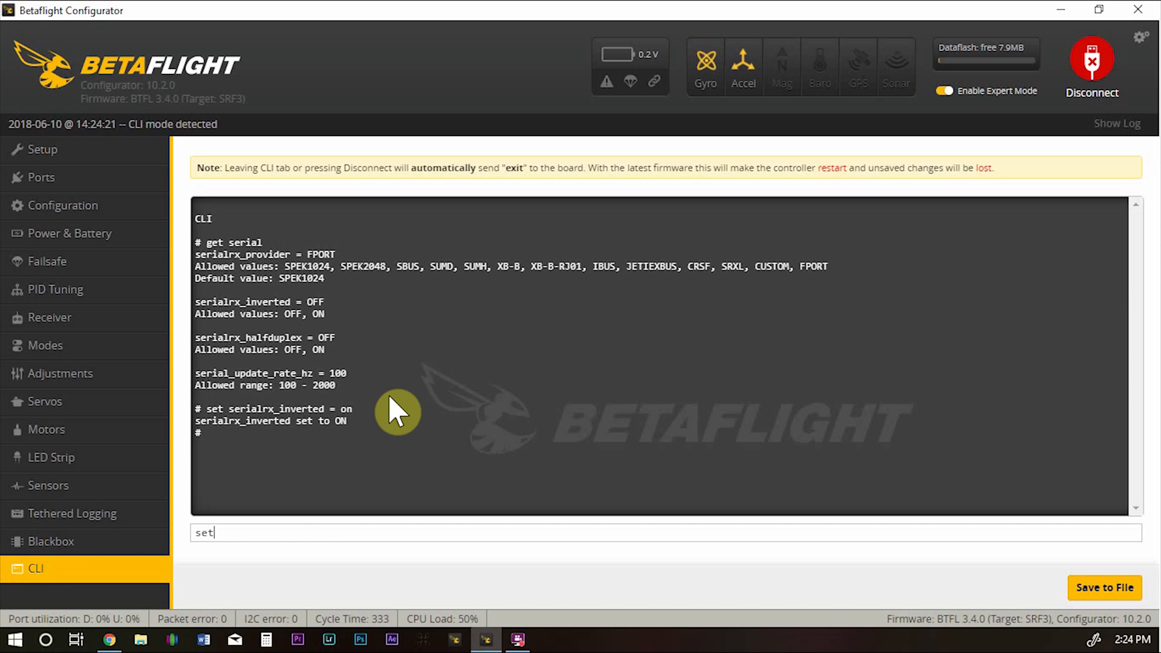
{"action": "type", "text": "seria"}
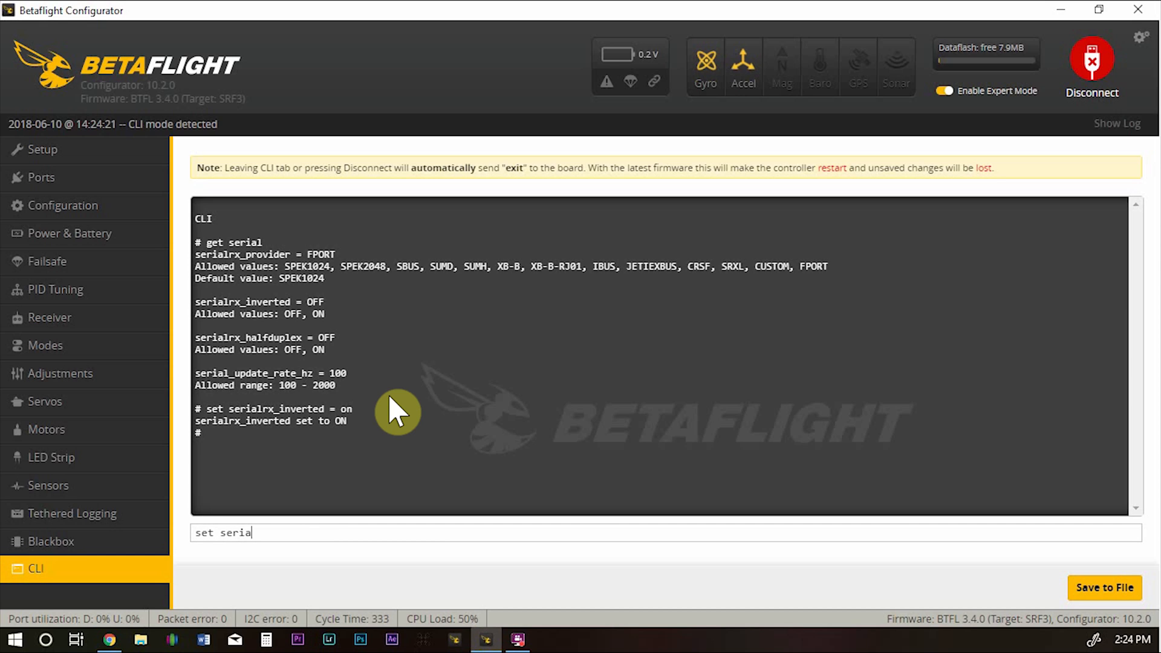
{"action": "type", "text": "lrx_"}
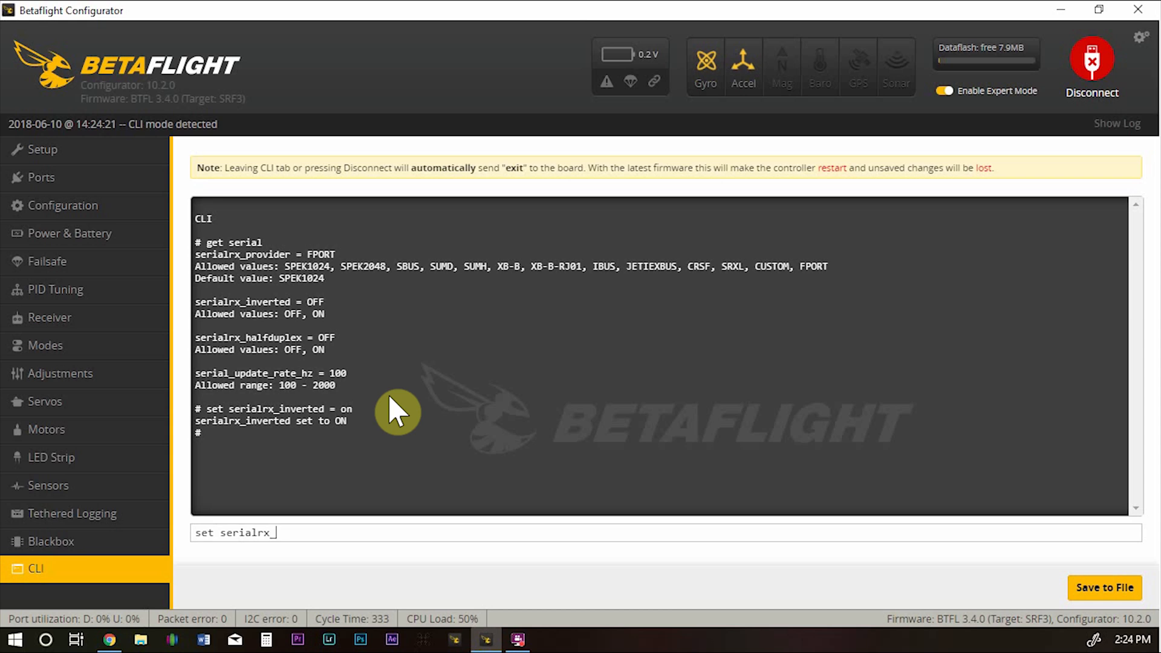
{"action": "type", "text": "halfduple"}
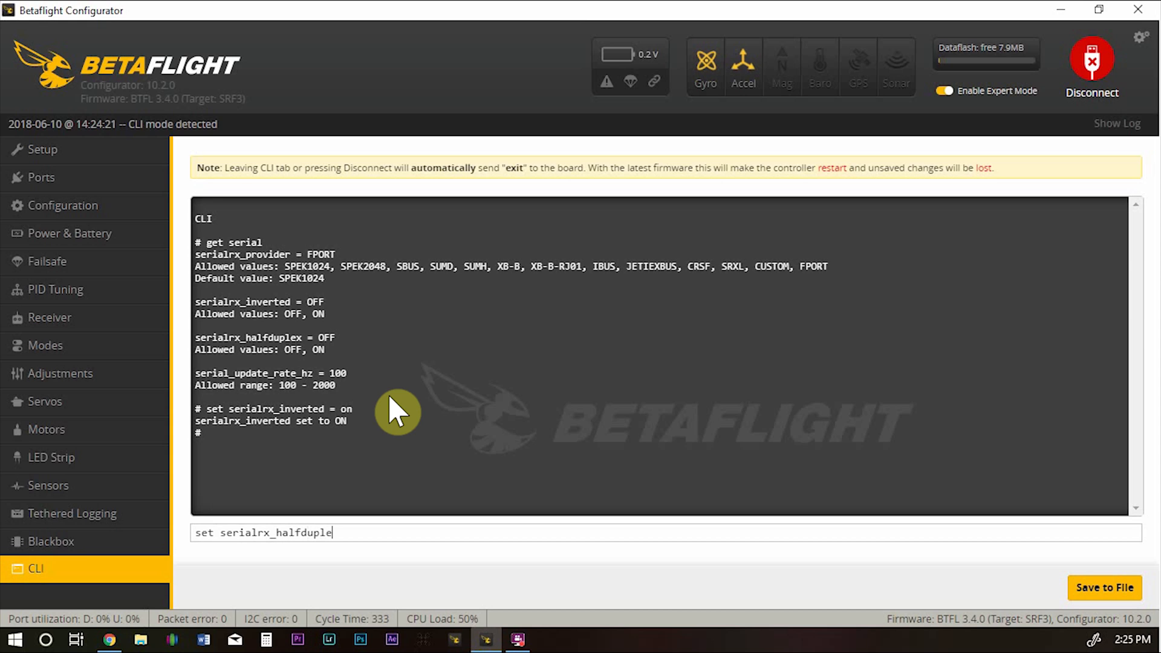
{"action": "type", "text": "x = on"}
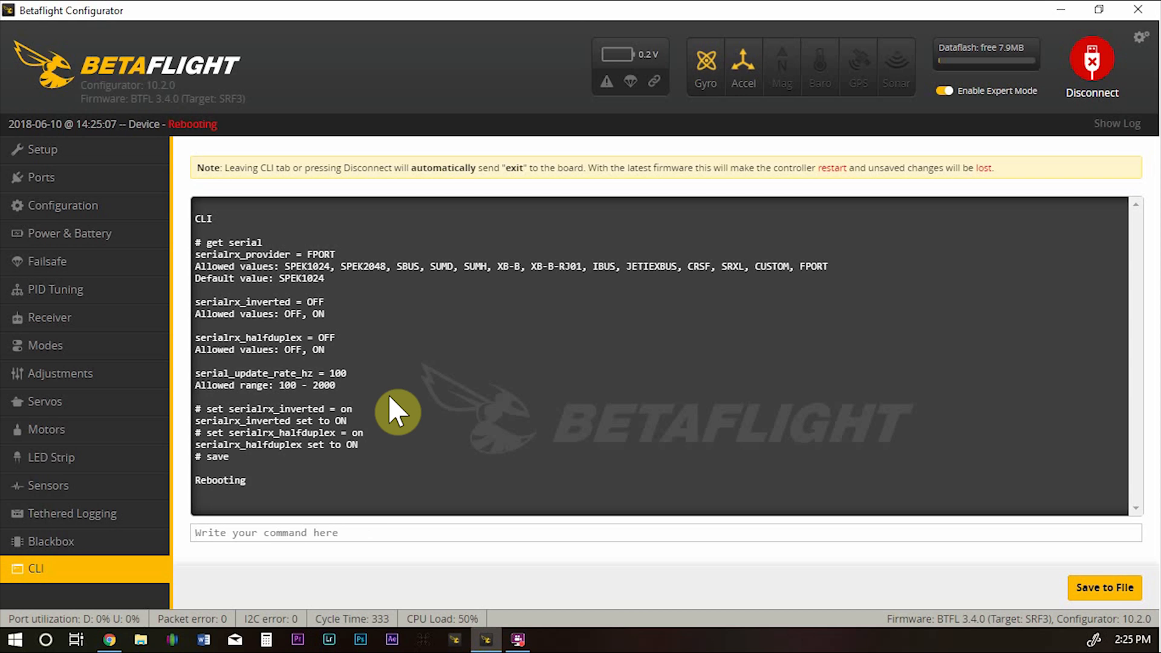
{"action": "left_click", "coordinate": [43, 149]}
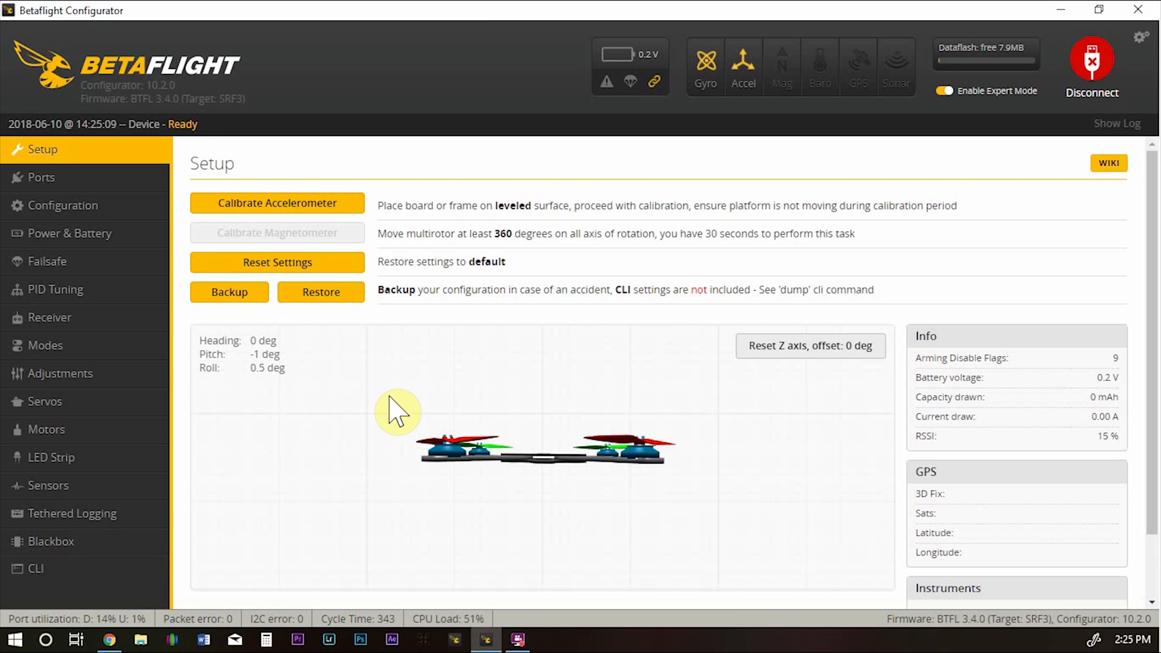
- Set the RSSI Channel to AUX 8 on the Receiver page and save it
{"action": "left_click", "coordinate": [50, 317]}
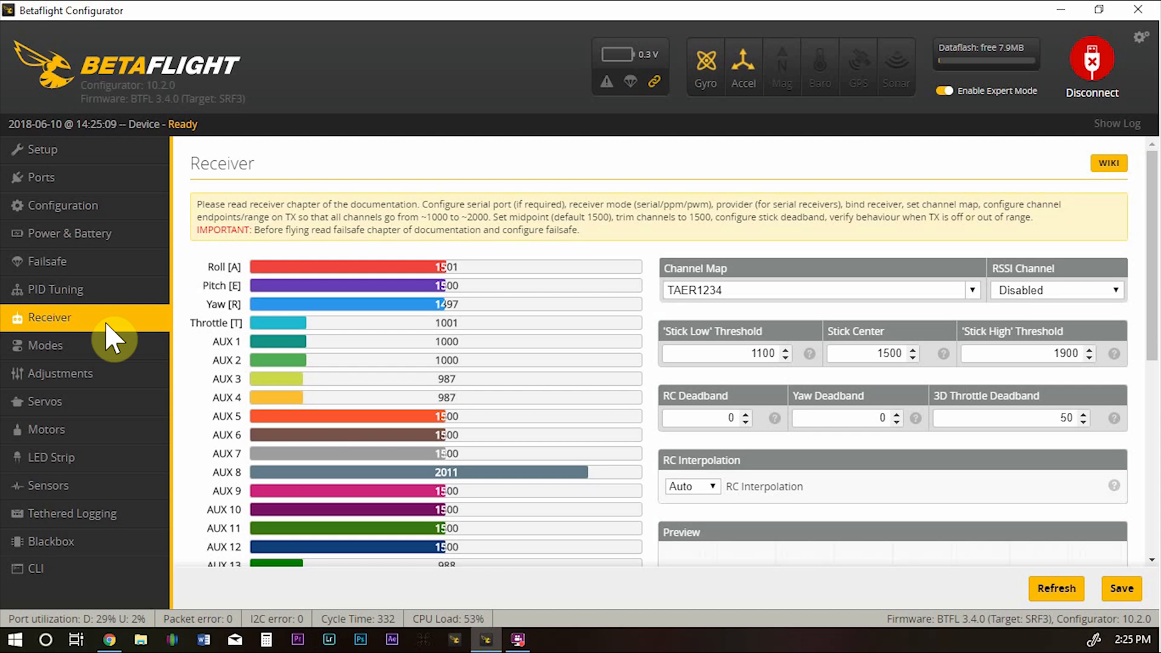
{"action": "mouse_move", "coordinate": [563, 492]}
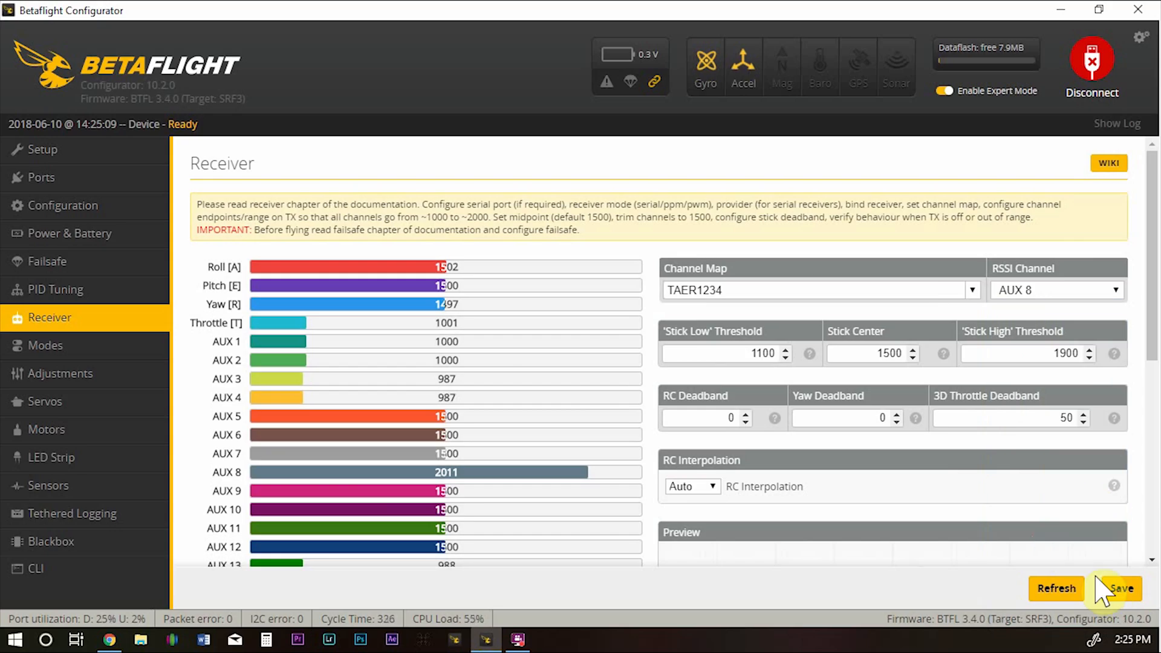
{"action": "left_click", "coordinate": [1121, 587]}
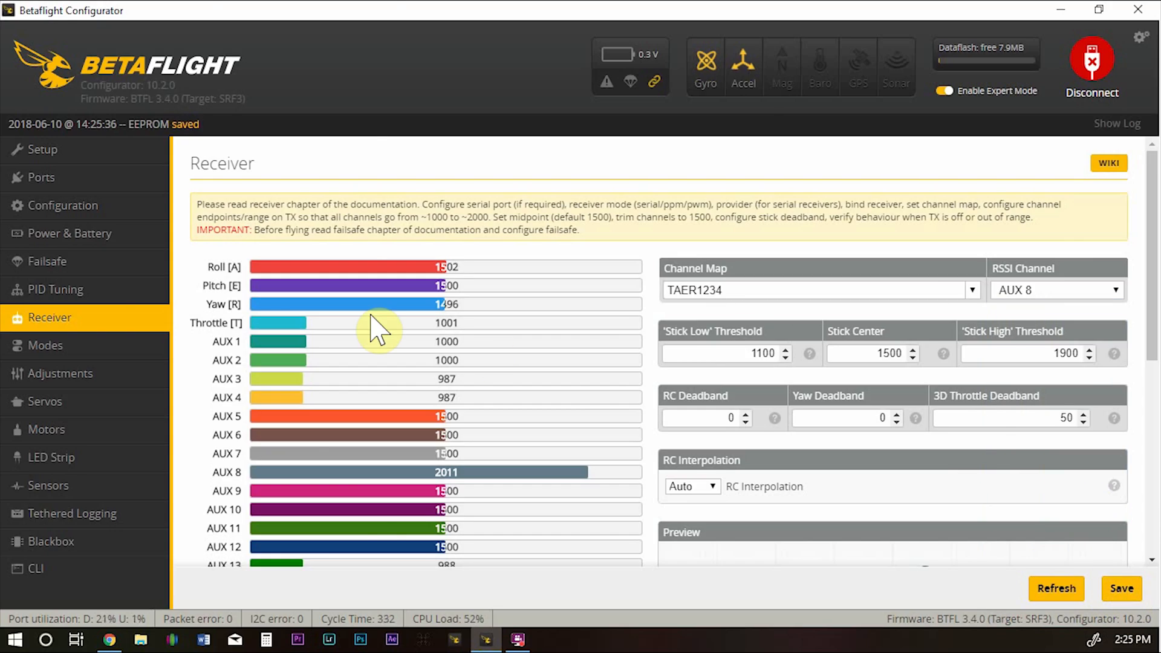